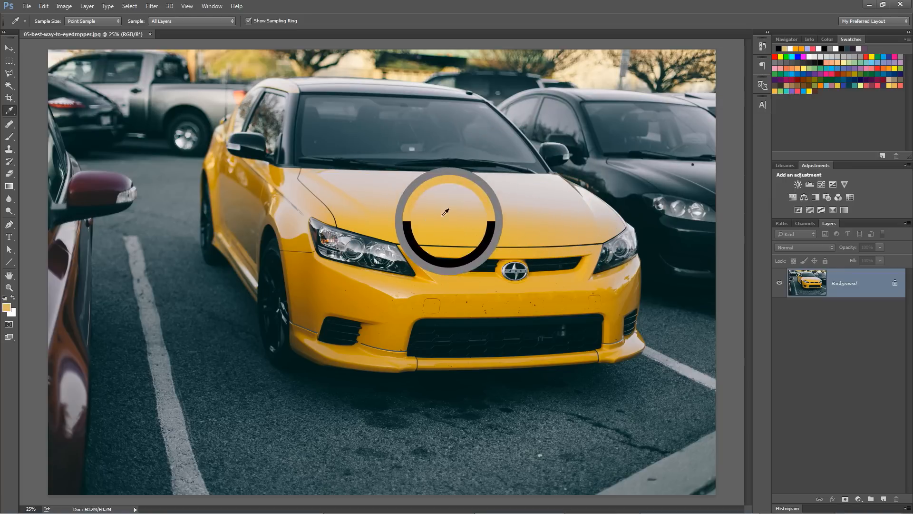
Sample a single-pixel yellow from the car's hood as the foreground colour
left_click(446, 211)
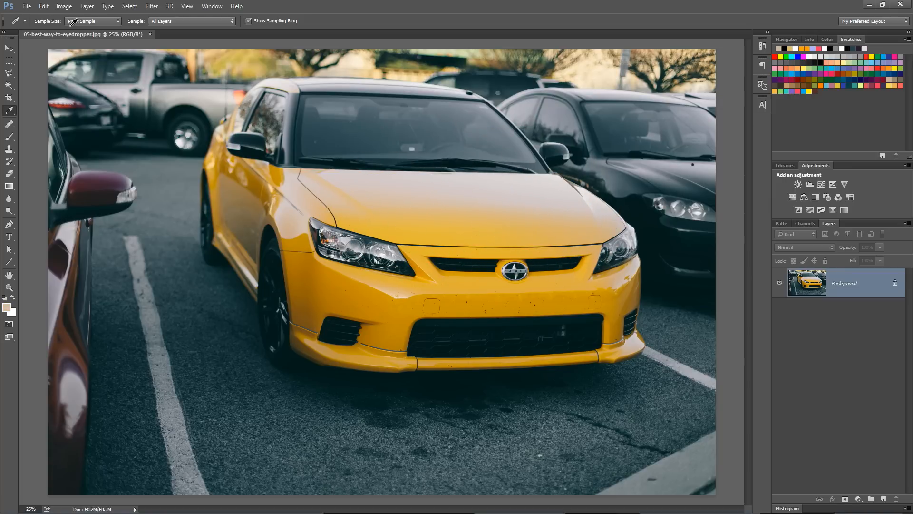
Set the Eyedropper Sample Size to 101 by 101 Average
left_click(91, 21)
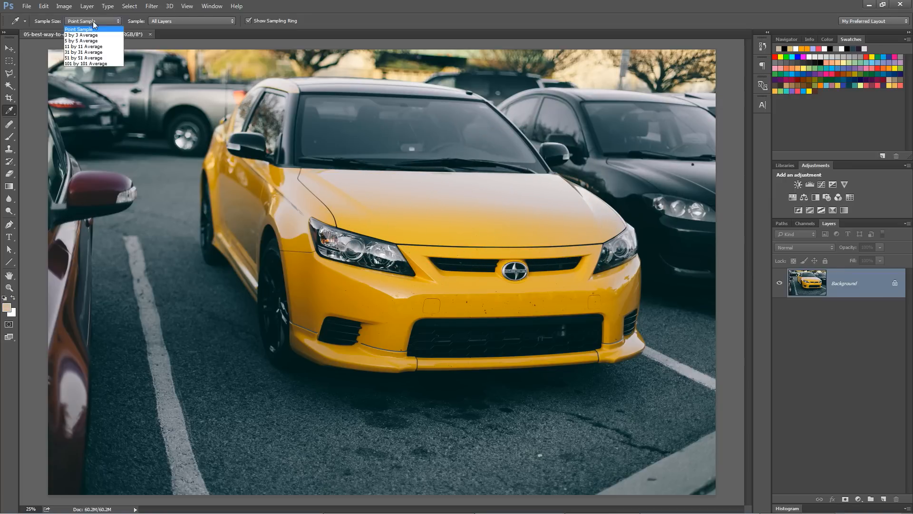
mouse_move(81, 40)
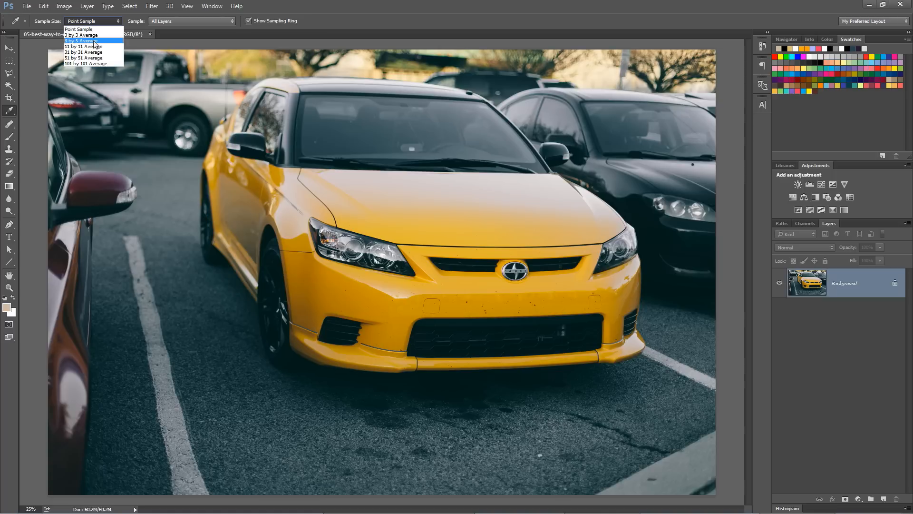
mouse_move(96, 64)
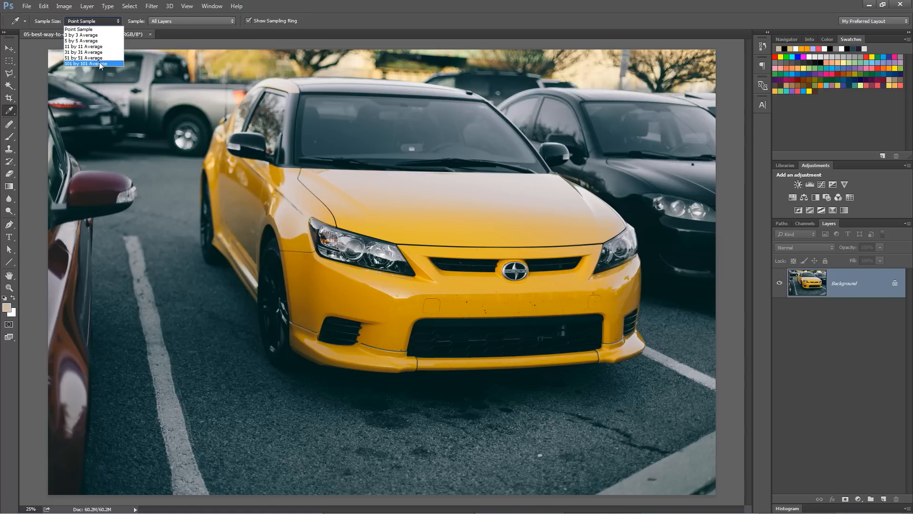
left_click(86, 63)
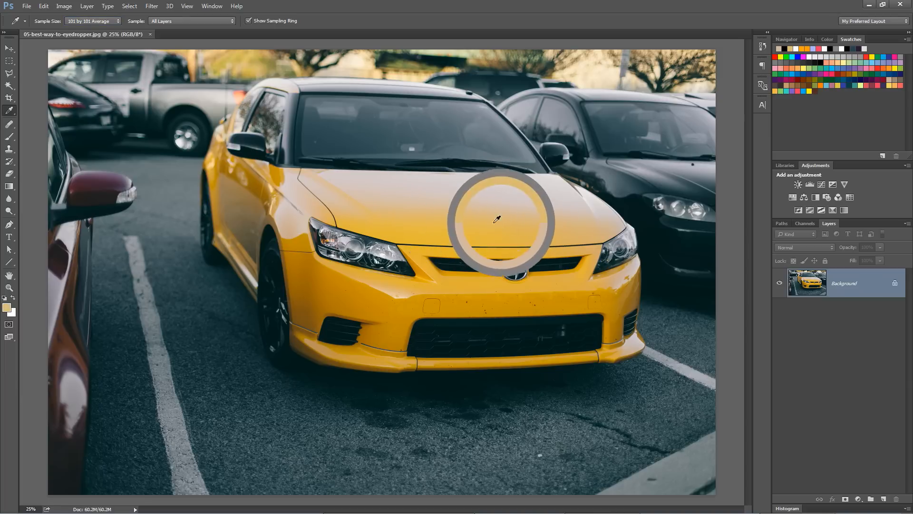
mouse_move(408, 215)
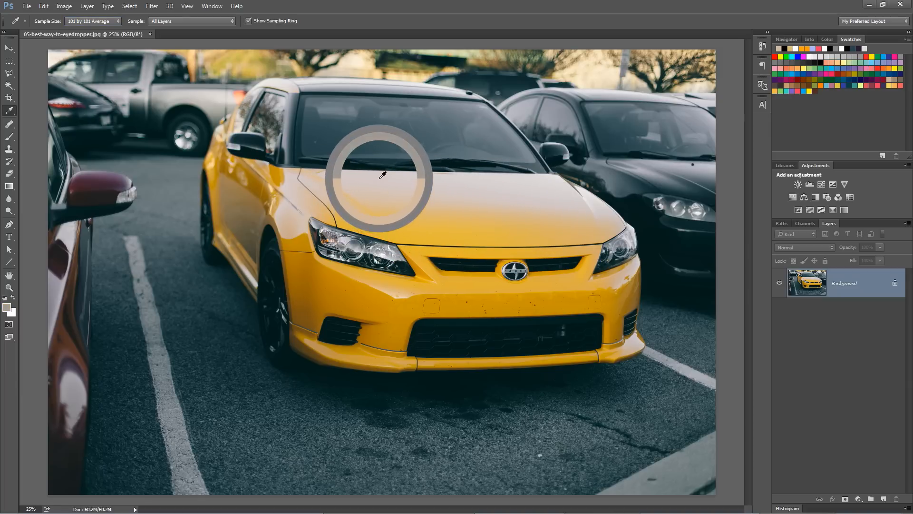
mouse_move(390, 188)
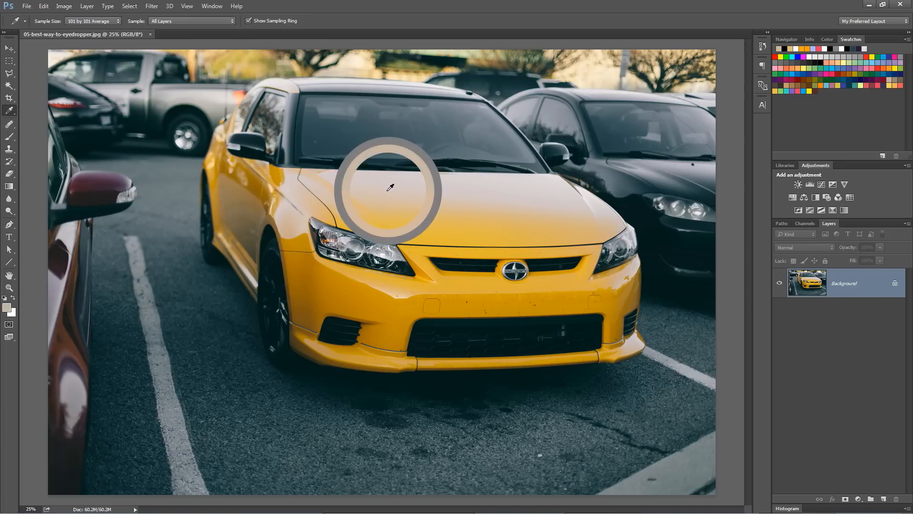
mouse_move(364, 233)
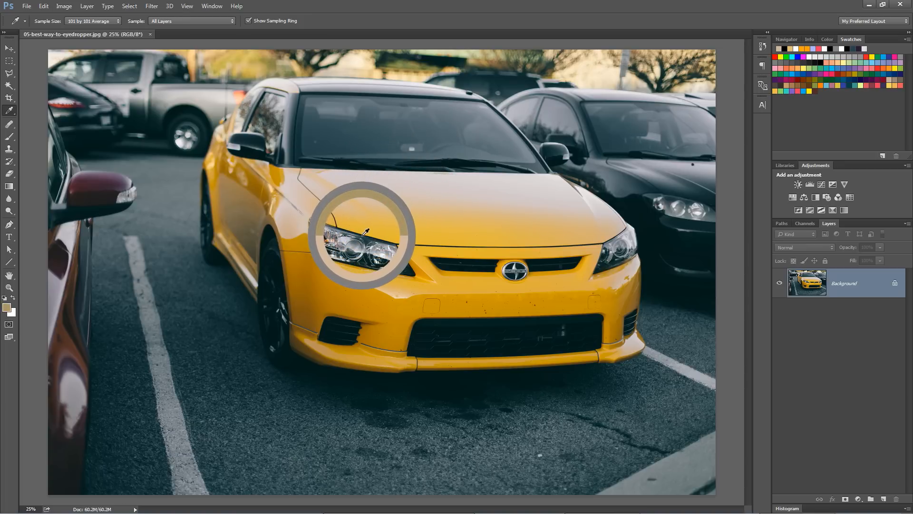
mouse_move(423, 228)
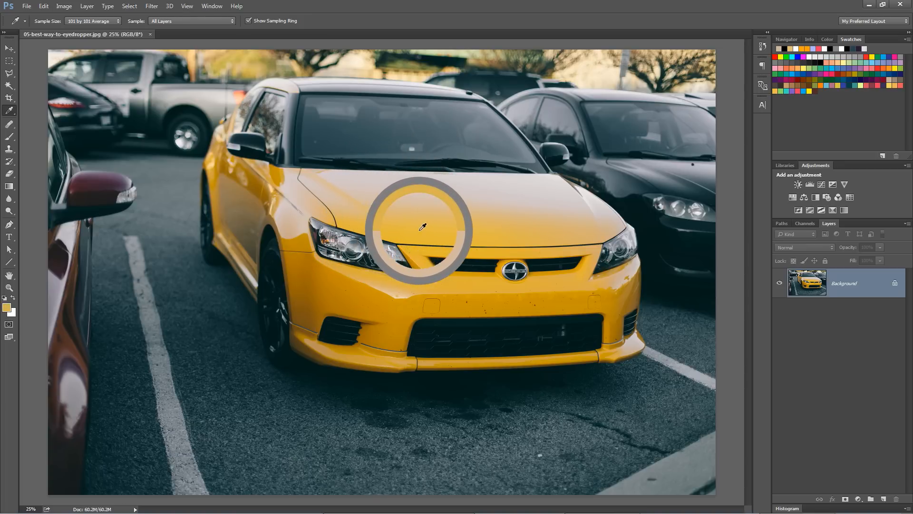
mouse_move(165, 89)
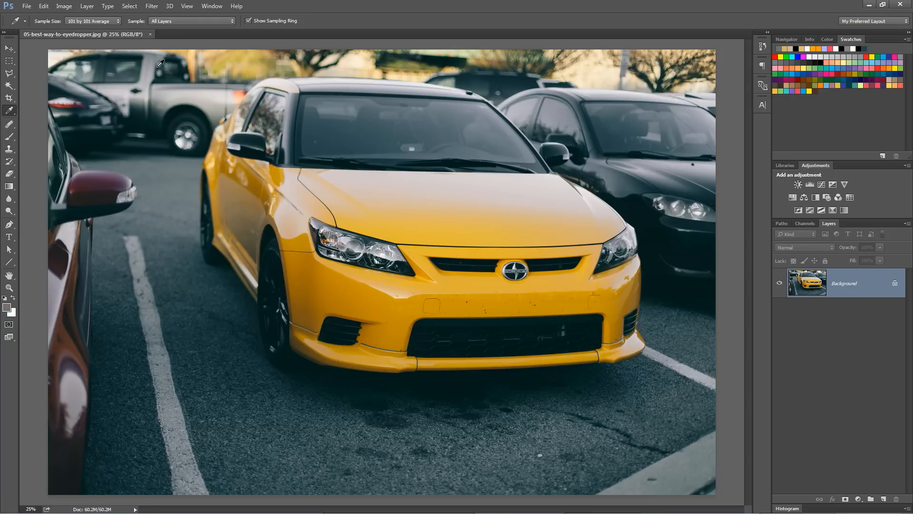
mouse_move(65, 333)
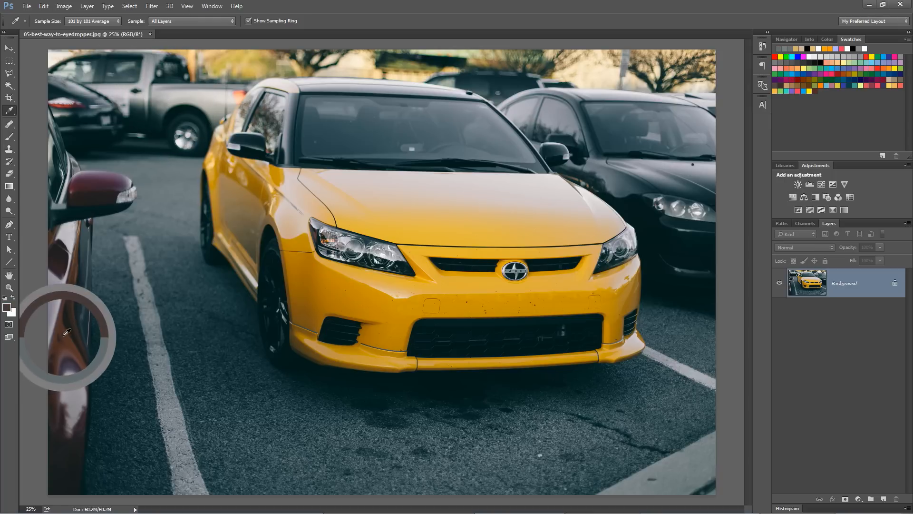
mouse_move(696, 183)
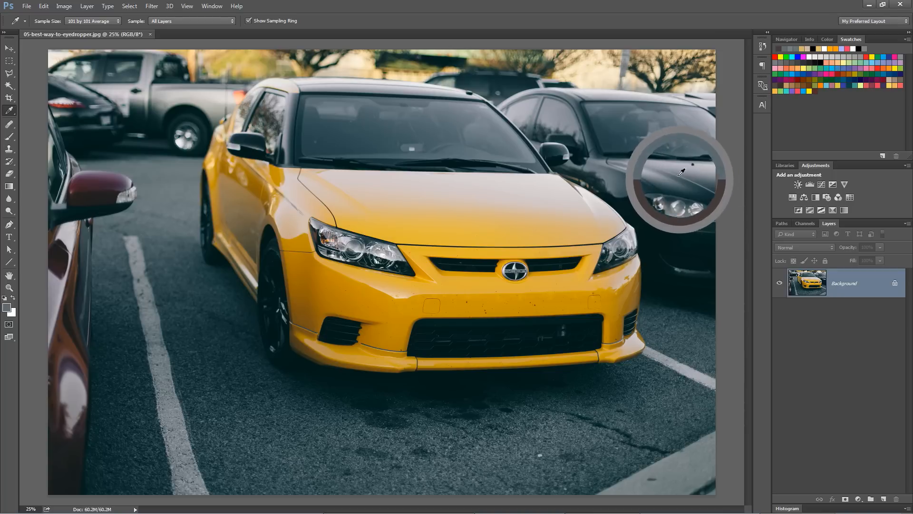
mouse_move(444, 210)
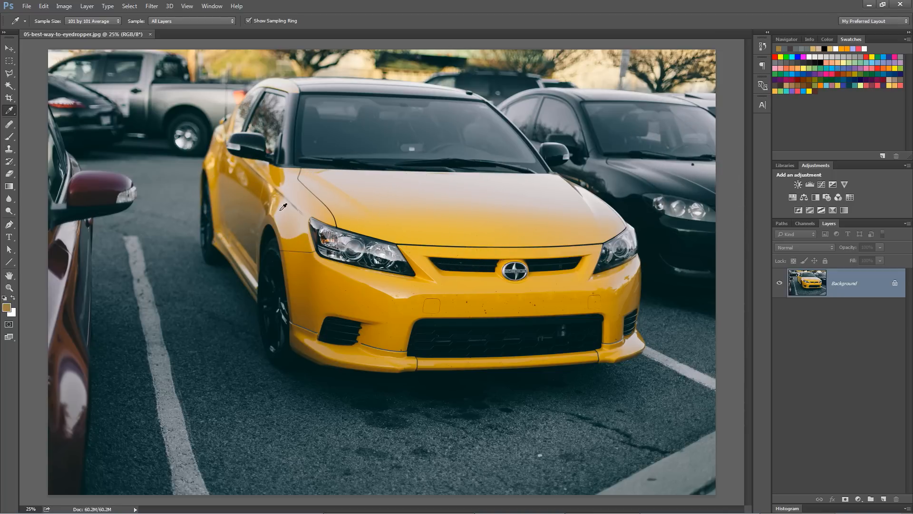
Switch the Eyedropper Sample Size back to Point Sample
left_click(92, 21)
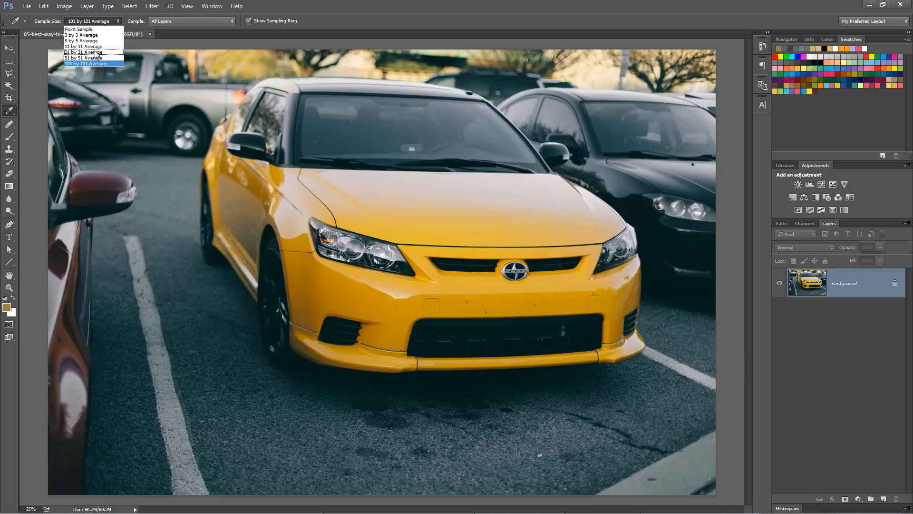
mouse_move(85, 35)
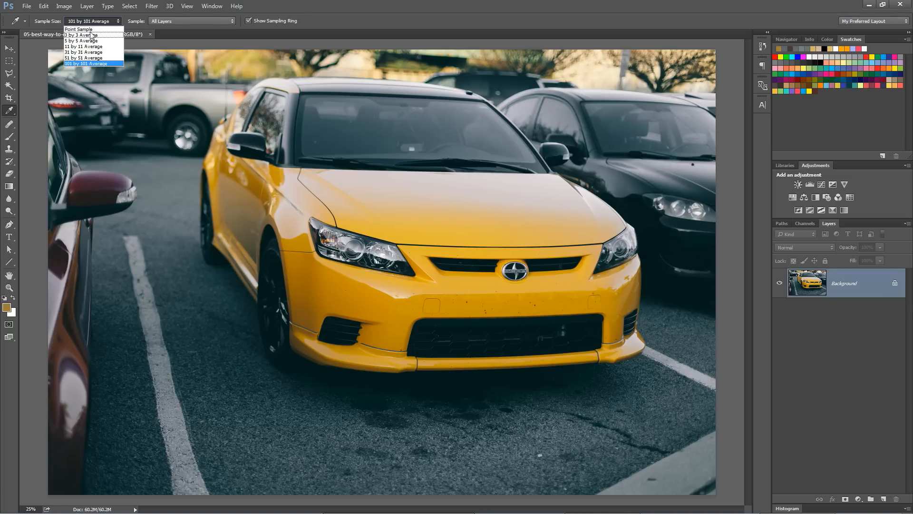
left_click(78, 29)
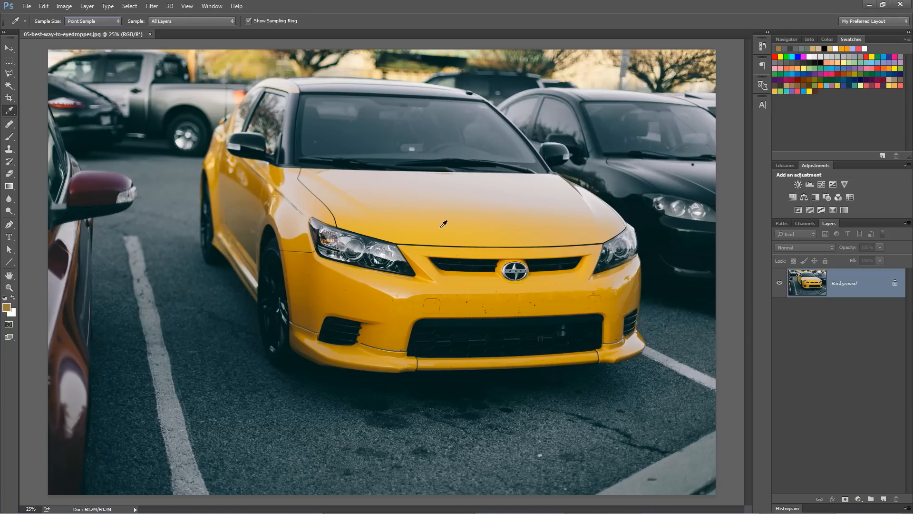
mouse_move(447, 221)
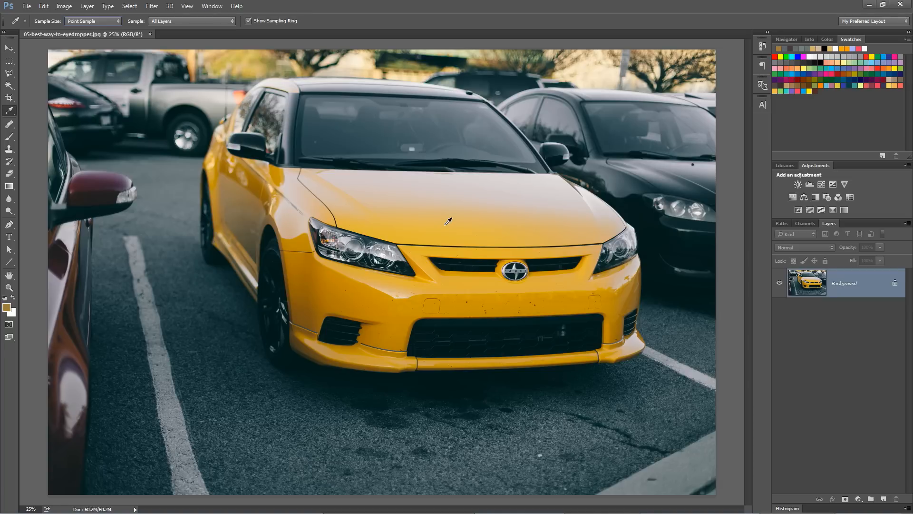